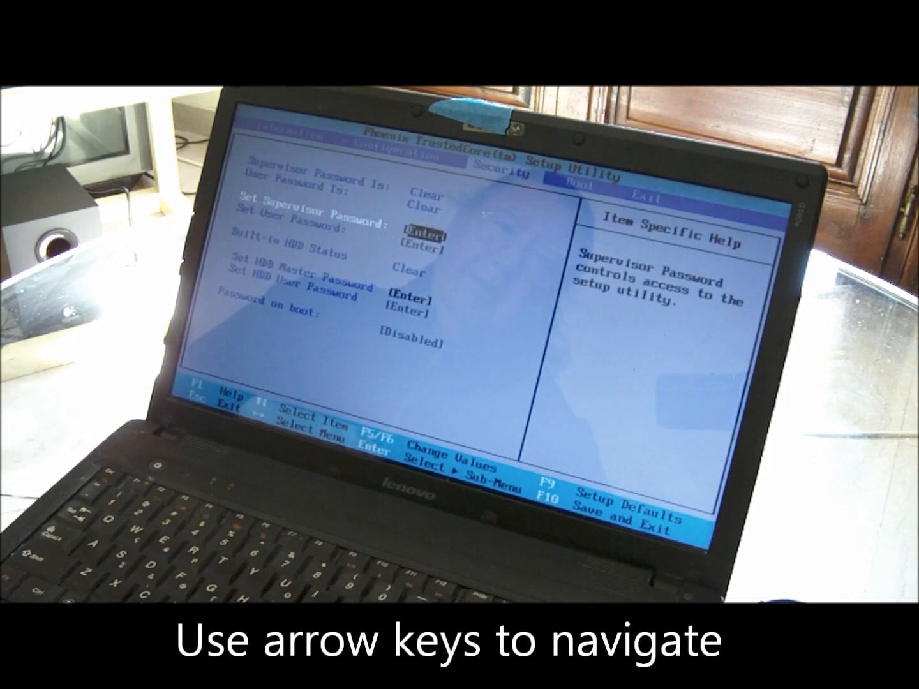
# Switch from the Security tab to the Boot tab to show the boot priority order.
pyautogui.press('Right')
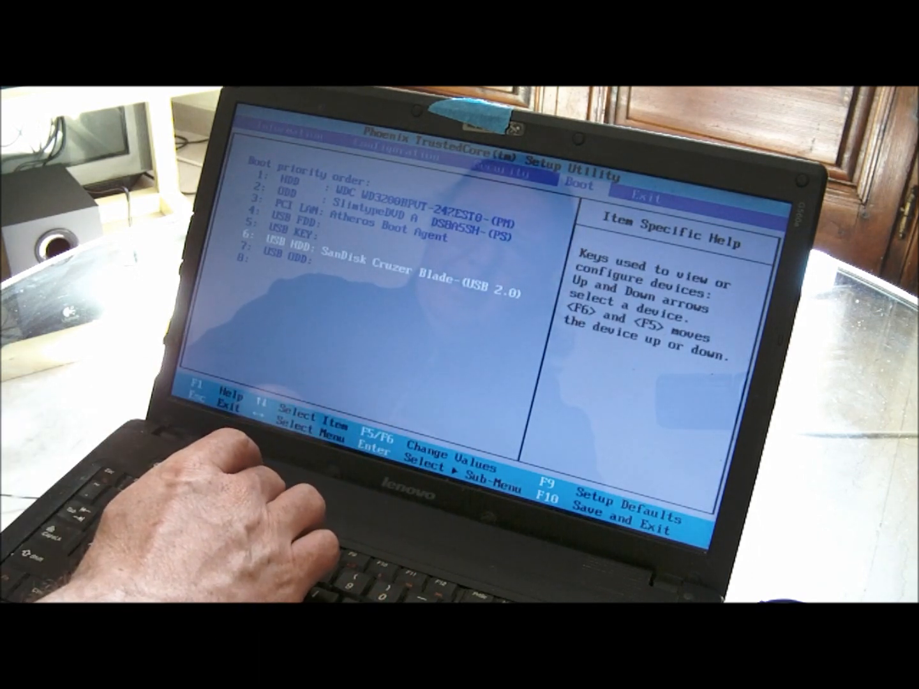
# Move USB HDD SanDisk Cruzer Blade to first boot position and request save-and-exit.
pyautogui.press('F6')
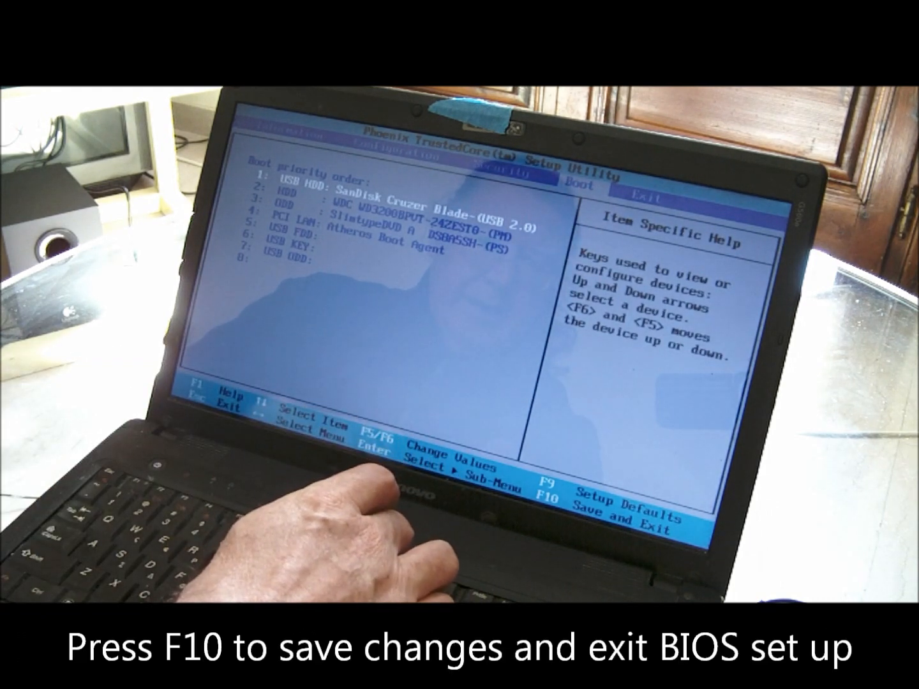
pyautogui.press('f10')
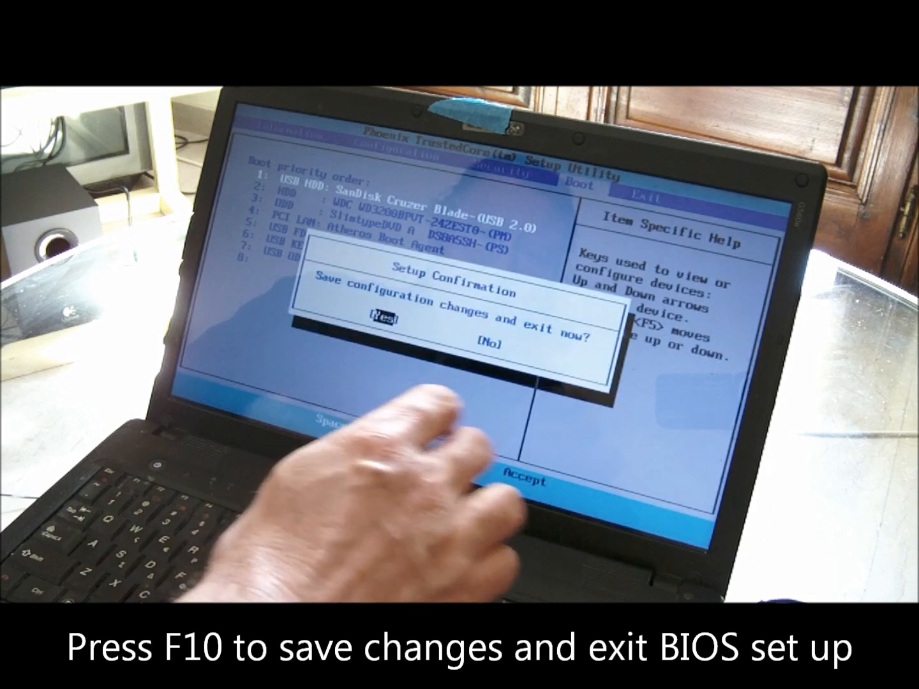